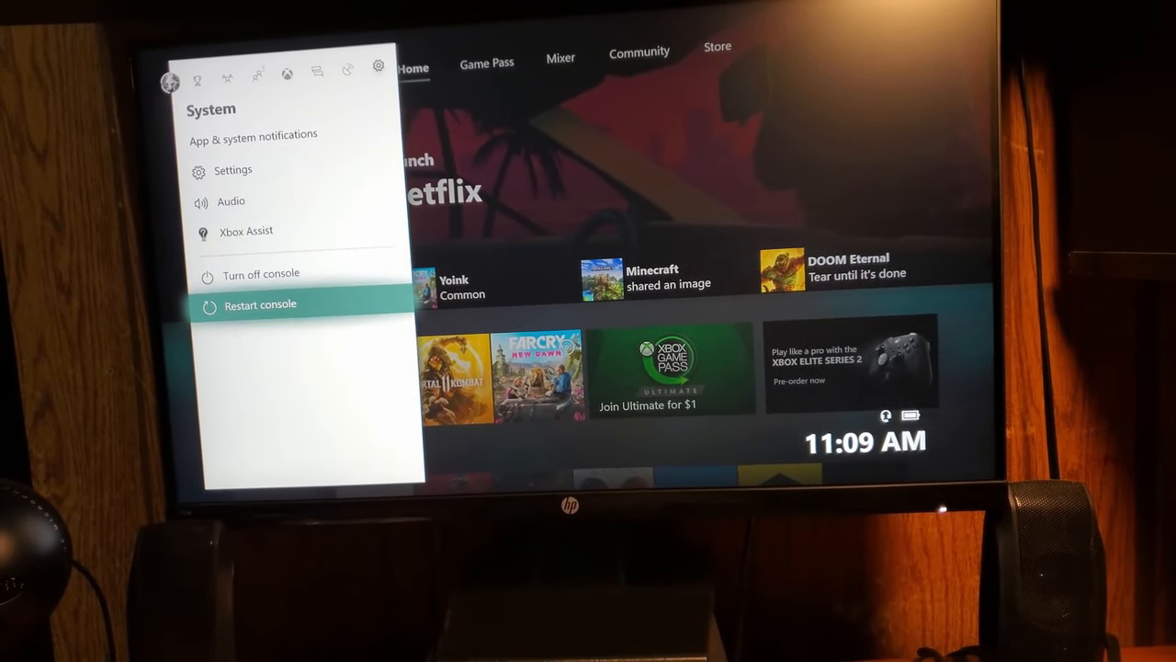
# Choose Restart console in the System menu to bring up 'Restart your Xbox?'.
pyautogui.click(261, 305)
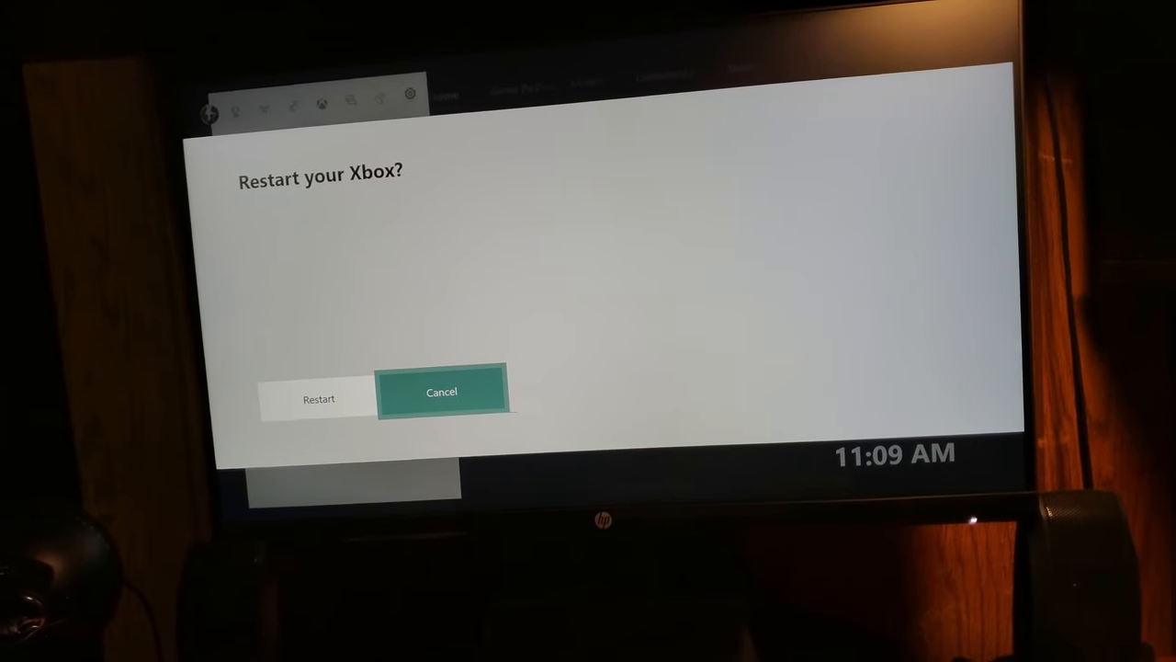